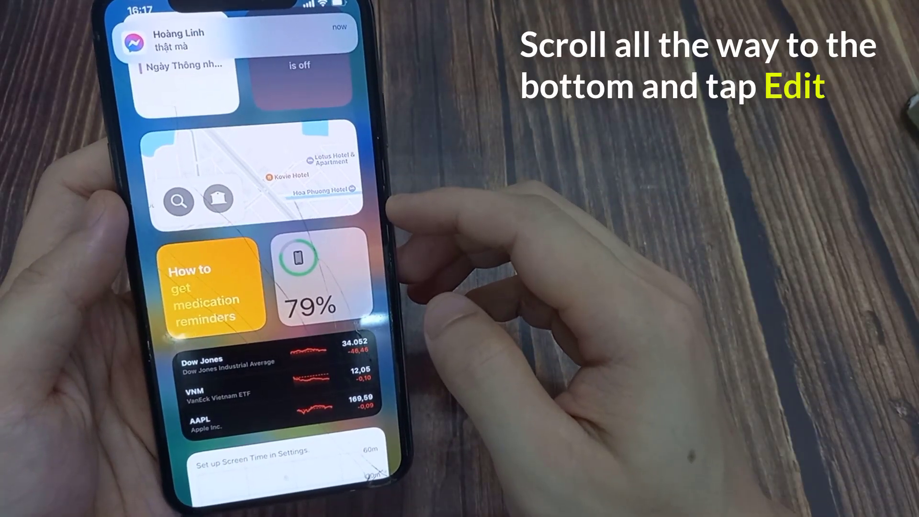
# Enter Today View edit mode and bring up the widget gallery of addable widgets.
pyautogui.scroll(-3)
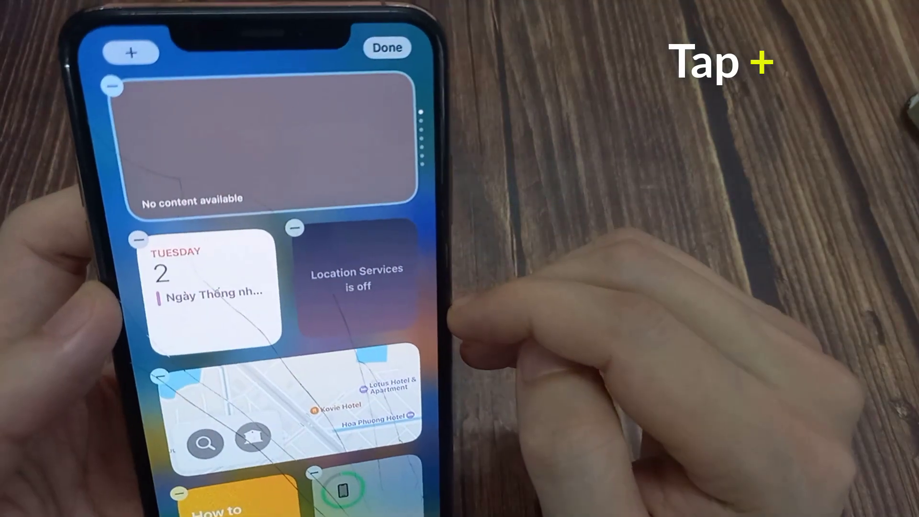
pyautogui.click(131, 53)
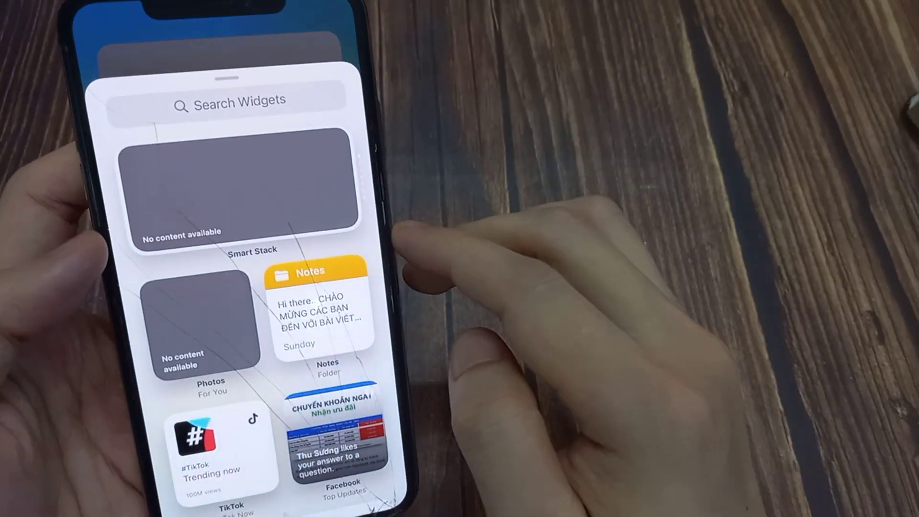
# Add the Music Listening Activity widget from the gallery to Today View.
pyautogui.scroll(-3)
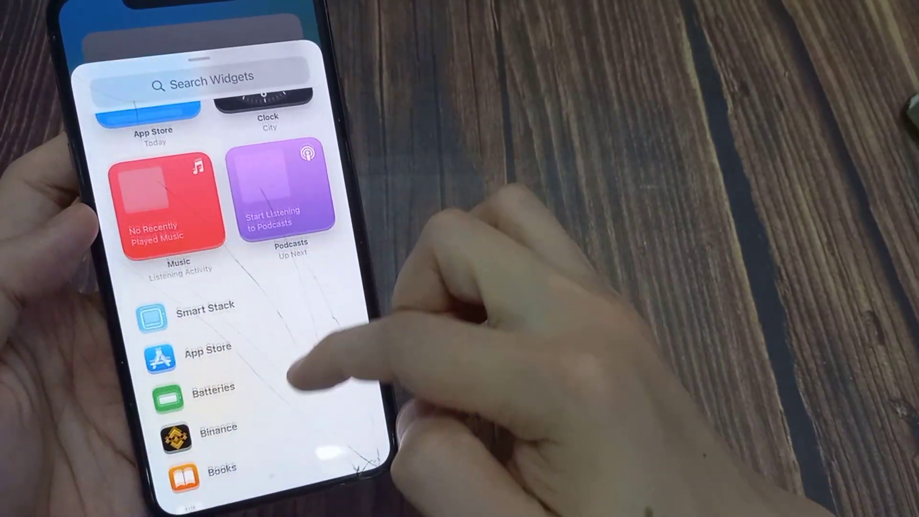
pyautogui.scroll(-3)
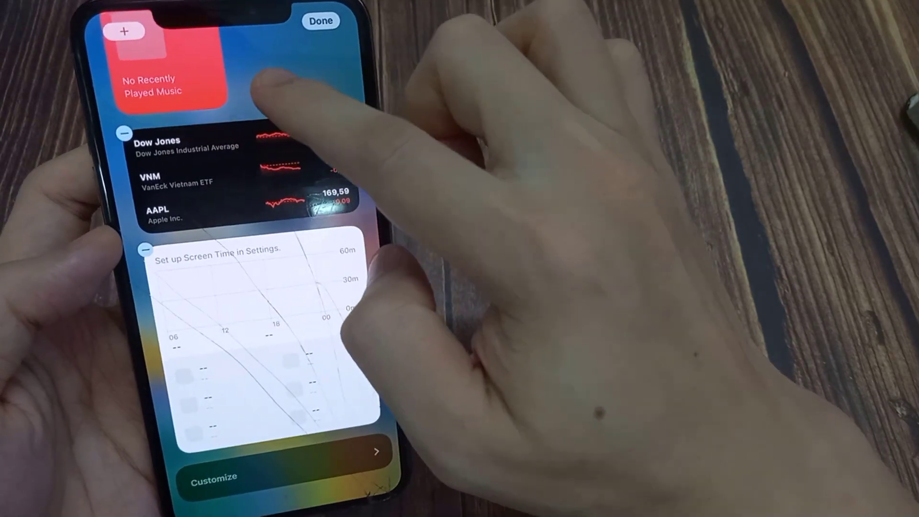
# Move the Music widget beside the Calendar widget at the top and leave edit mode with Done.
pyautogui.scroll(-3)
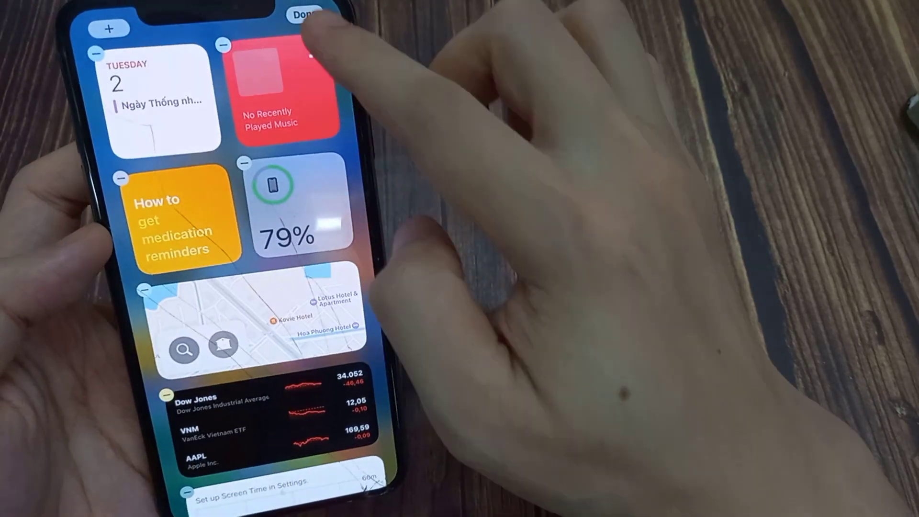
pyautogui.click(305, 12)
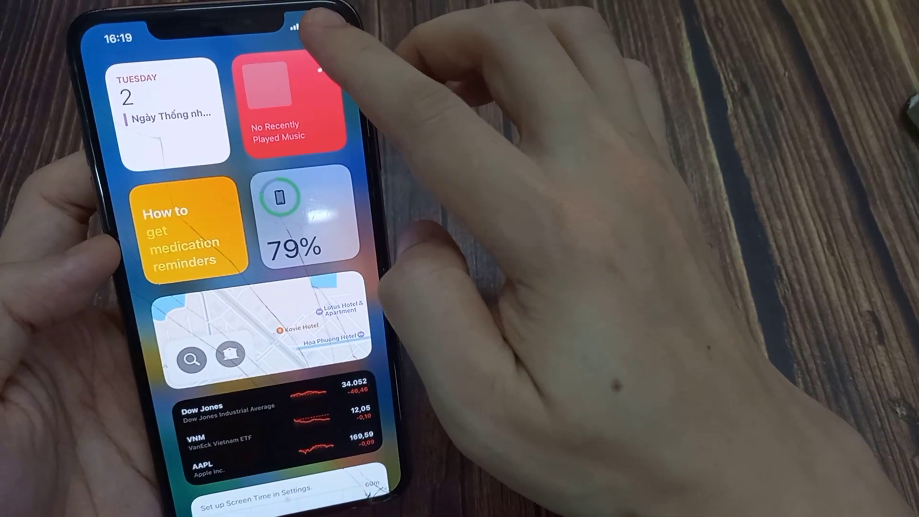